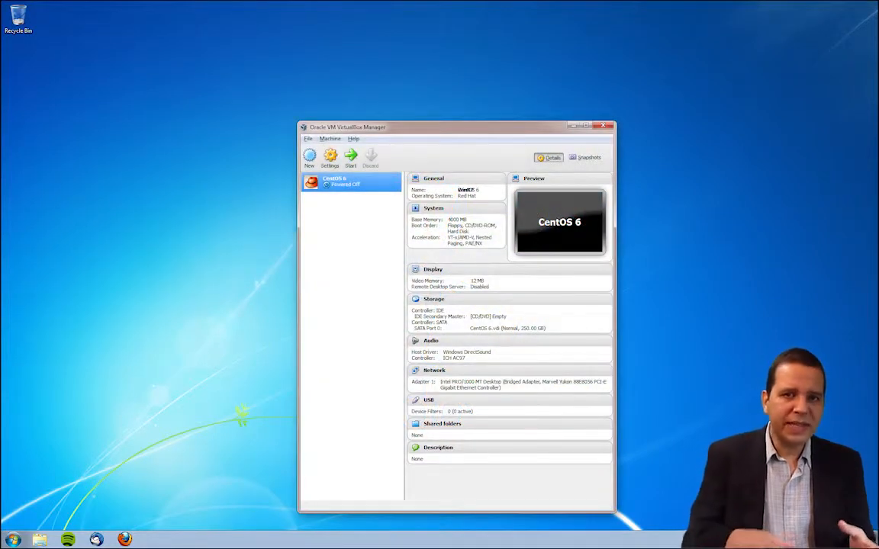
# - Close the VirtualBox Manager window so the Windows desktop shows
pyautogui.click(351, 156)
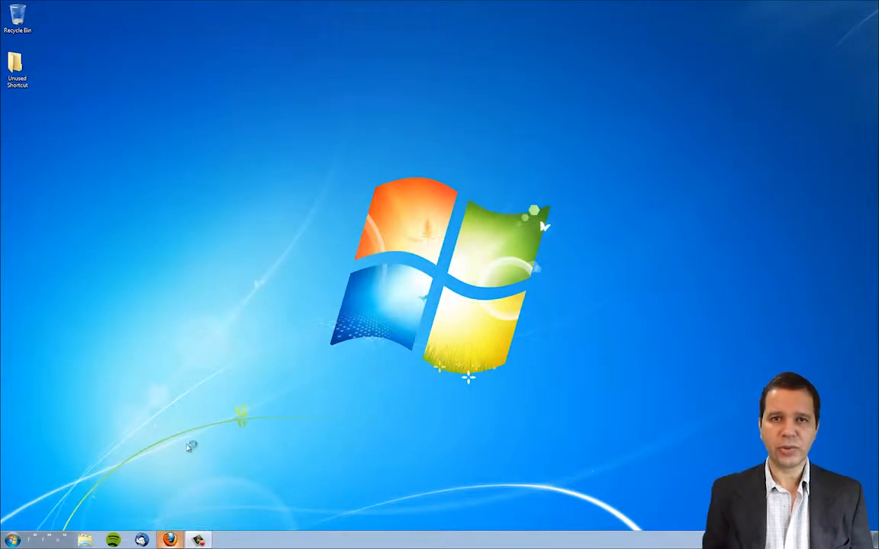
# - Search 'vir' in Firefox, reach the VirtualBox downloads page and save the Windows installer
pyautogui.click(170, 540)
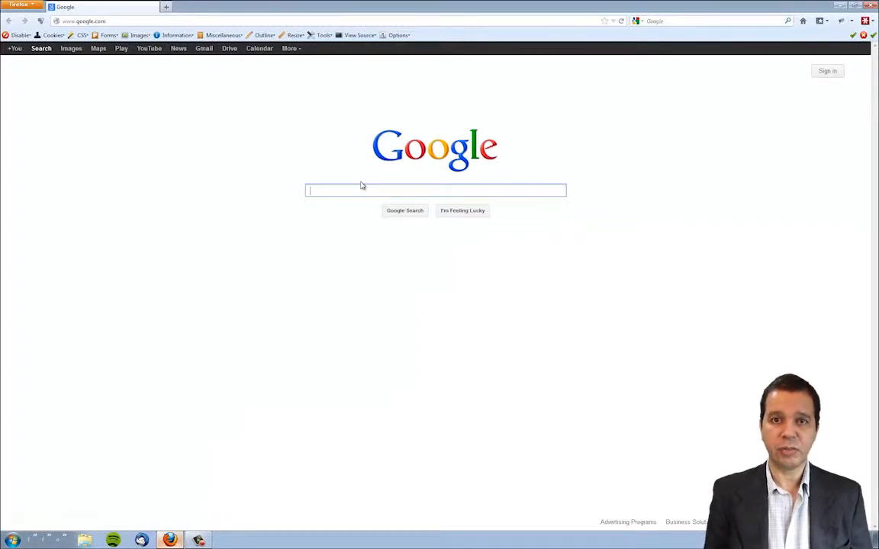
pyautogui.write('vir')
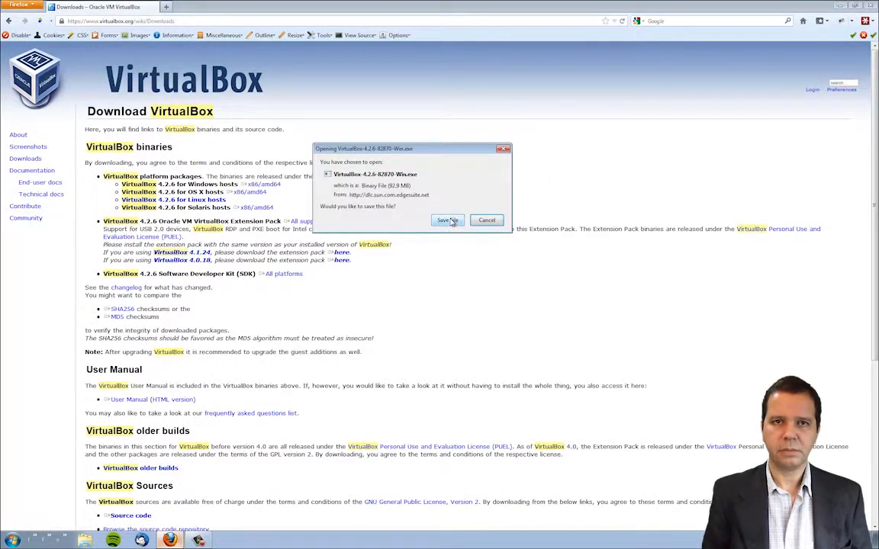
pyautogui.click(446, 219)
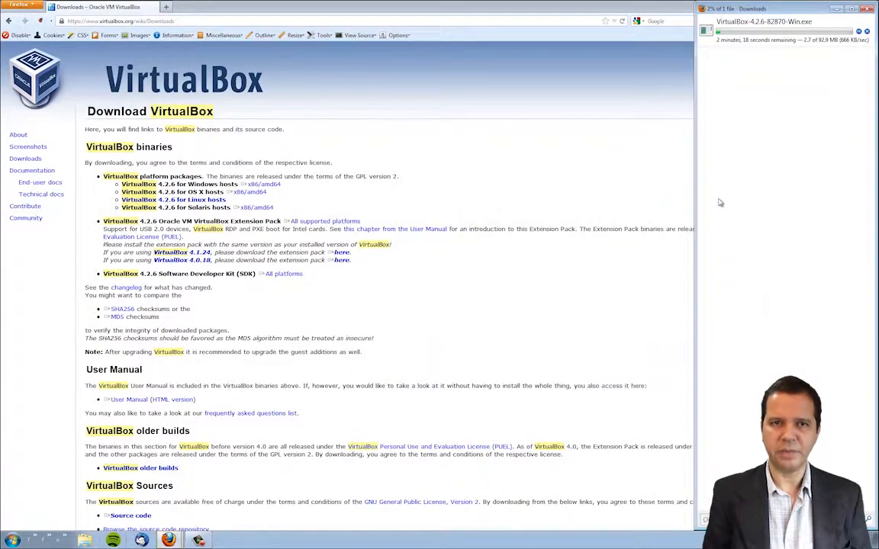
pyautogui.moveTo(815, 70)
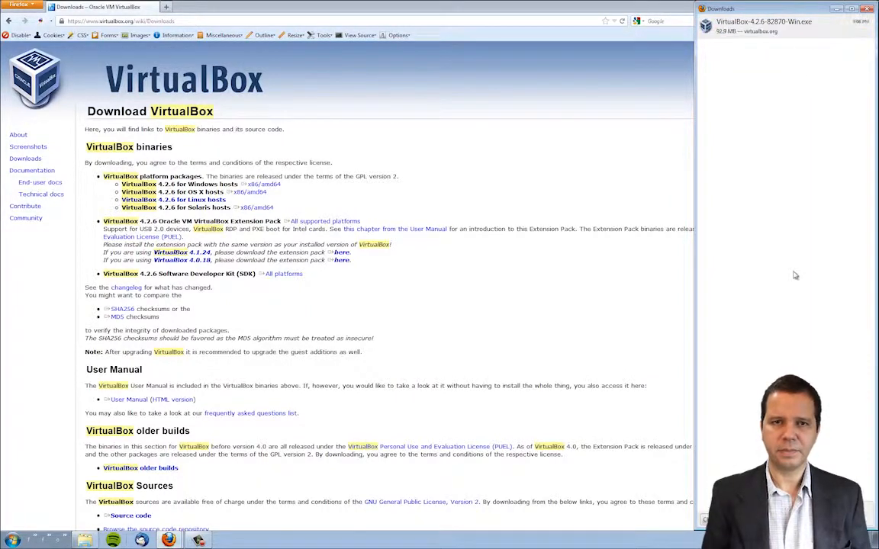
pyautogui.moveTo(778, 144)
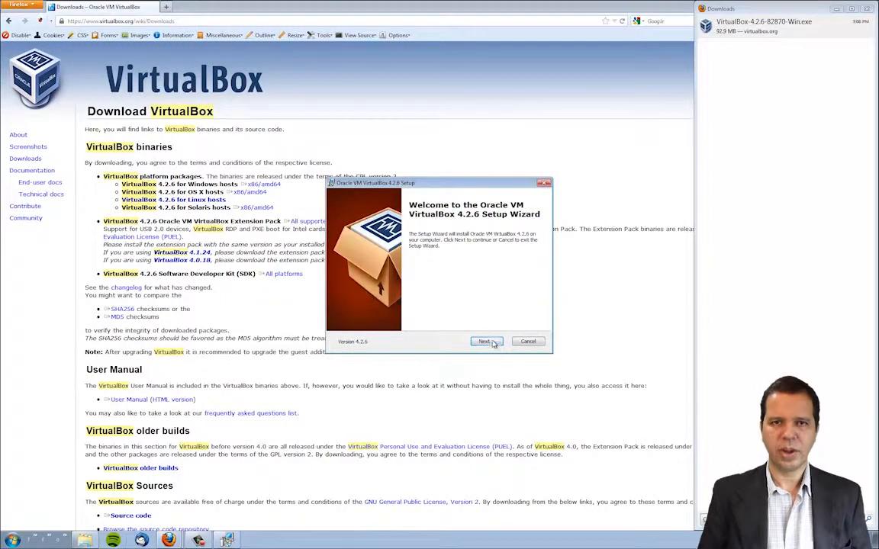
# - Install VirtualBox with default features, no desktop or quick launch shortcuts, accepting the network warning
pyautogui.click(486, 342)
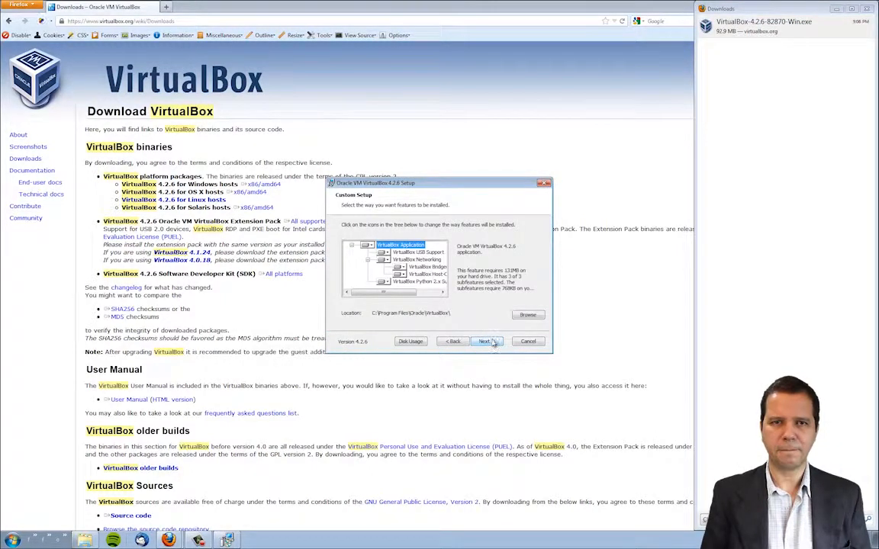
pyautogui.click(485, 342)
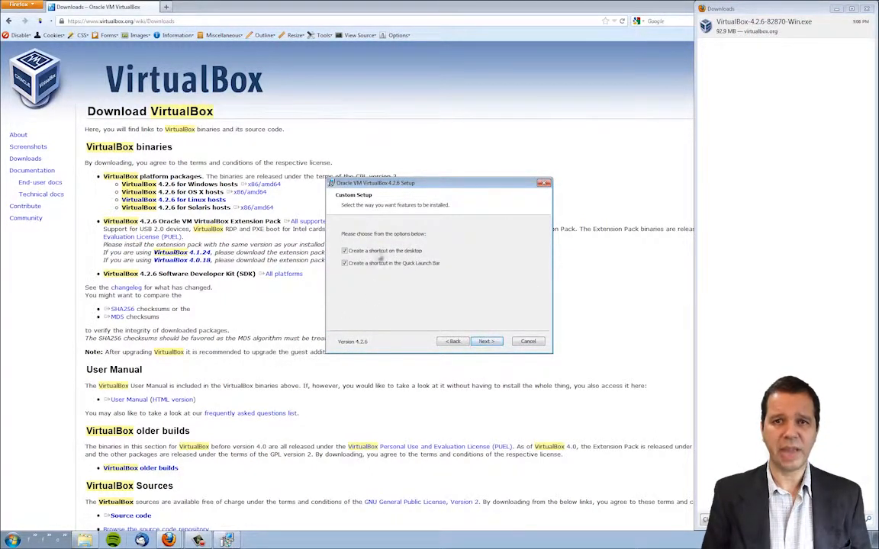
pyautogui.click(345, 250)
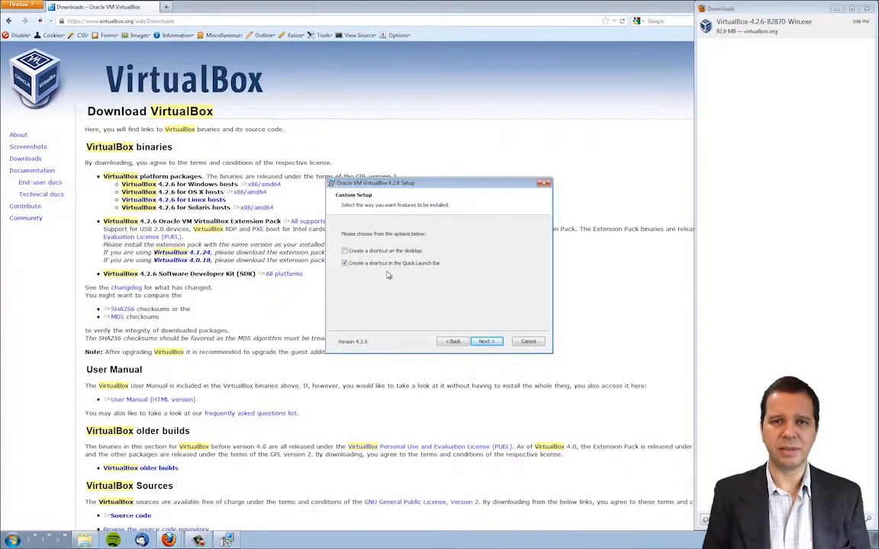
pyautogui.click(345, 262)
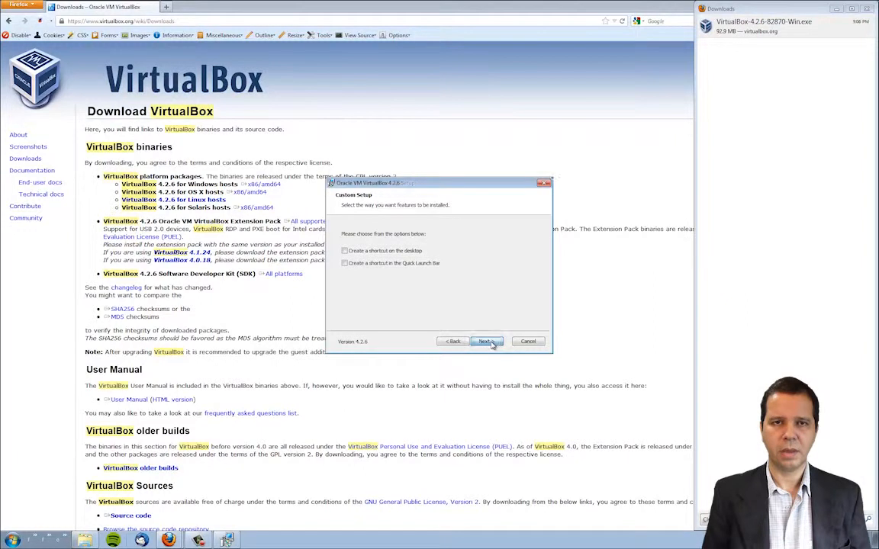
pyautogui.click(486, 342)
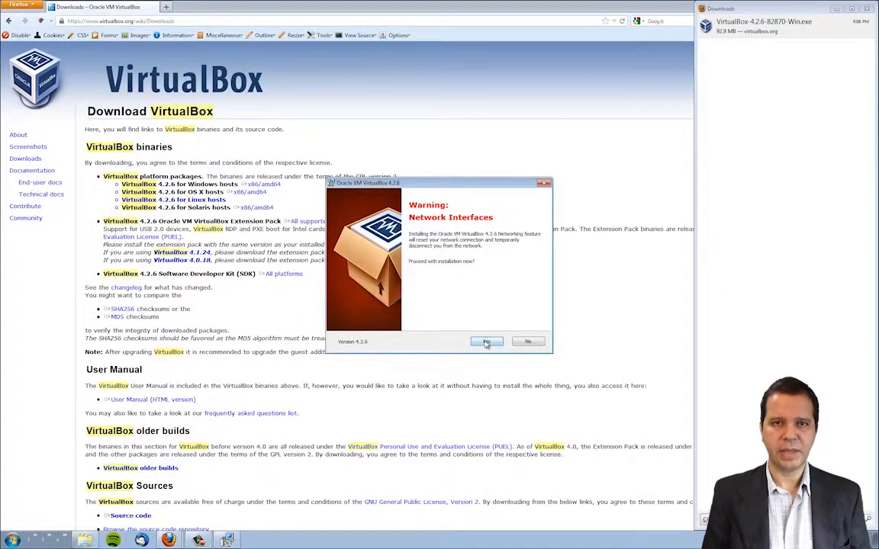
pyautogui.click(487, 342)
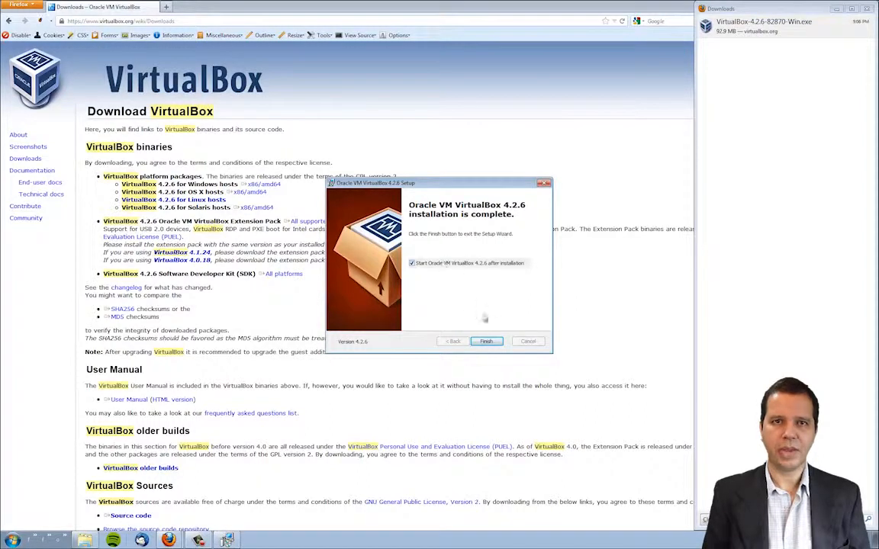
pyautogui.click(485, 342)
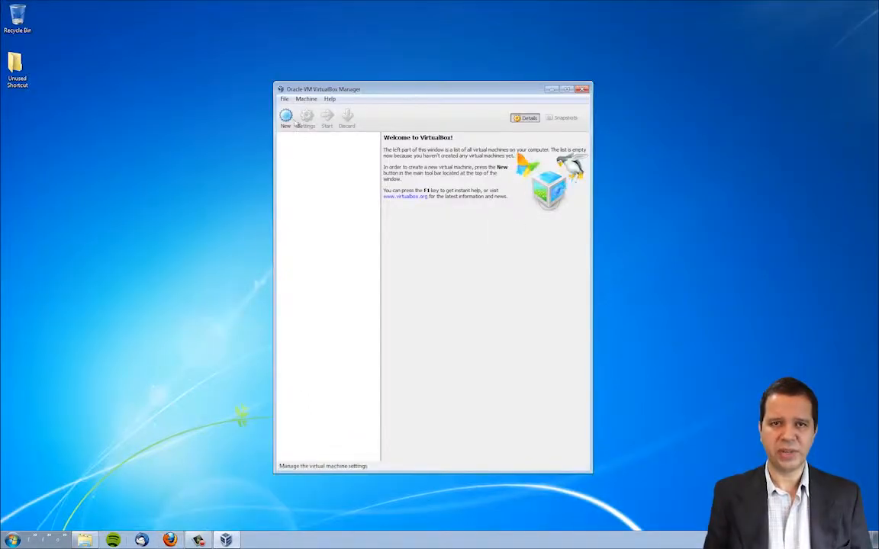
# - Start a new virtual machine named 'CentOS 6' with Linux type and continue to memory
pyautogui.click(285, 119)
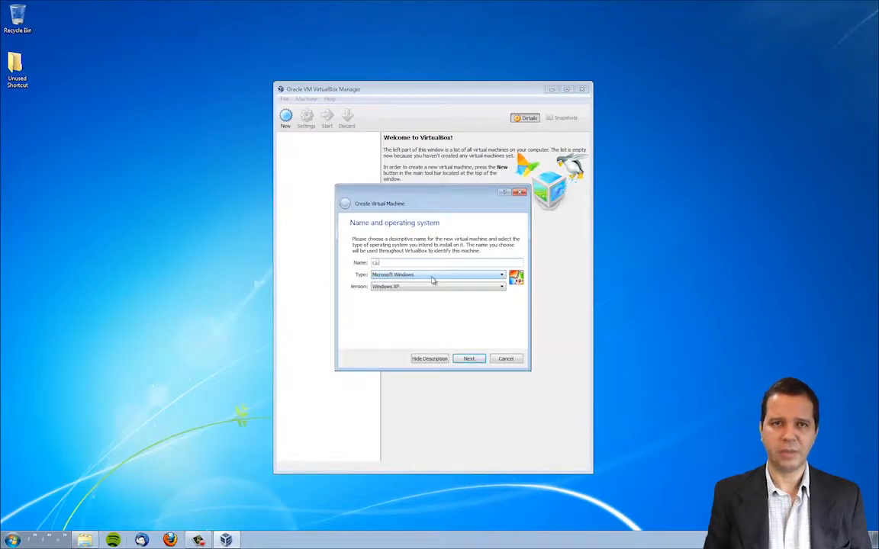
pyautogui.write('CentOS 6')
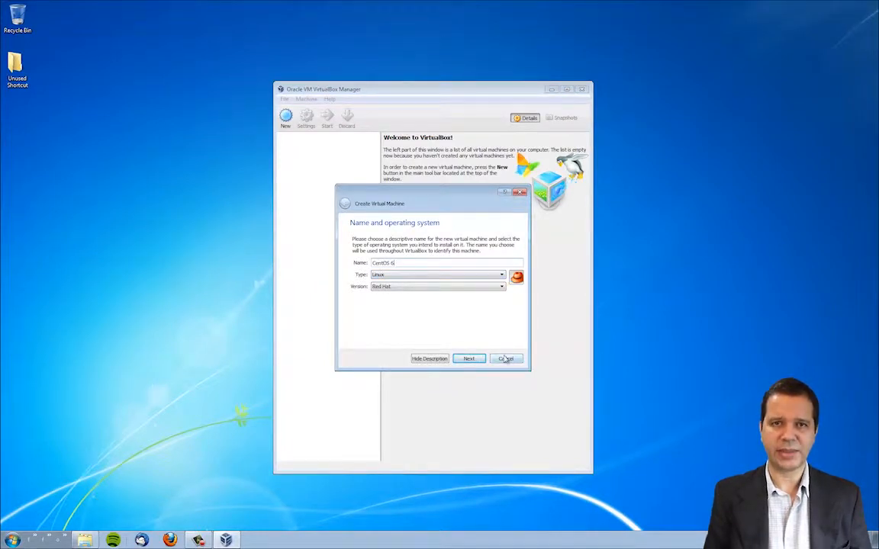
pyautogui.moveTo(455, 208)
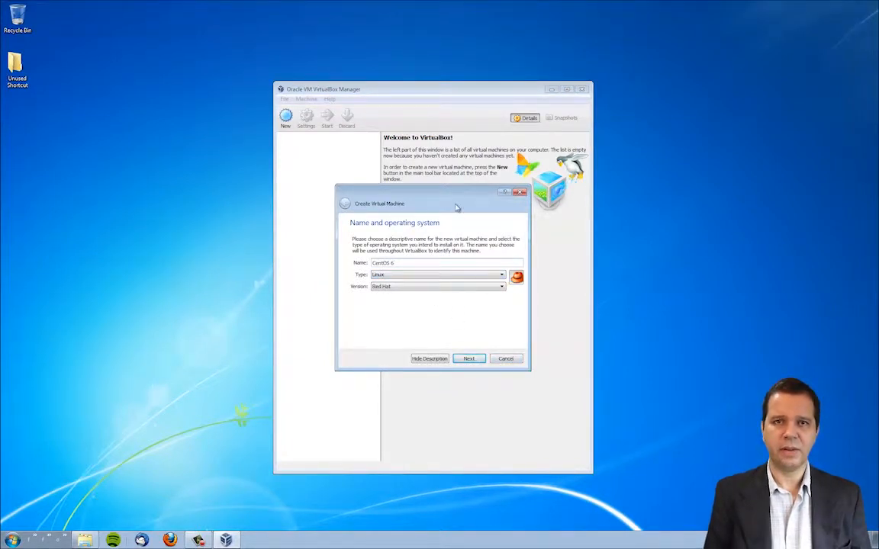
pyautogui.moveTo(461, 232)
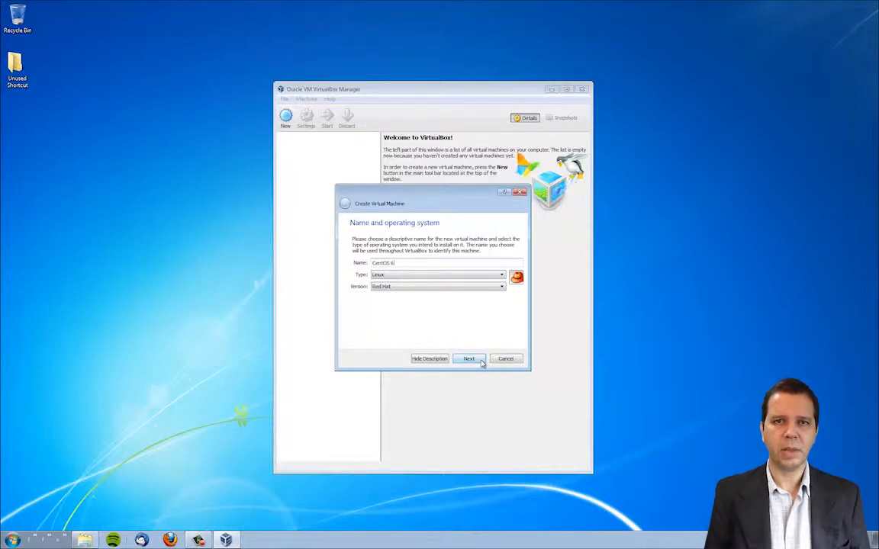
pyautogui.click(468, 358)
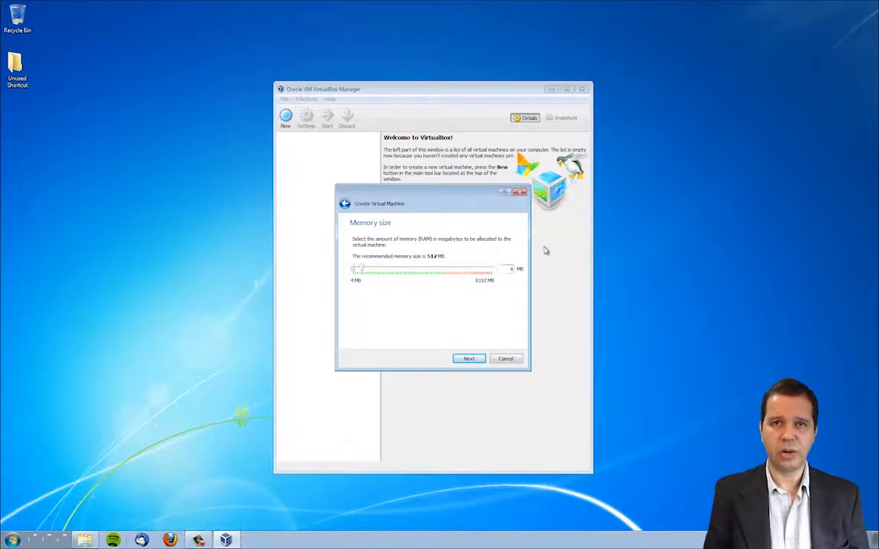
# - Raise the machine's memory with the slider and choose to create a new virtual hard drive
pyautogui.moveTo(360, 269); pyautogui.dragTo(422, 268)
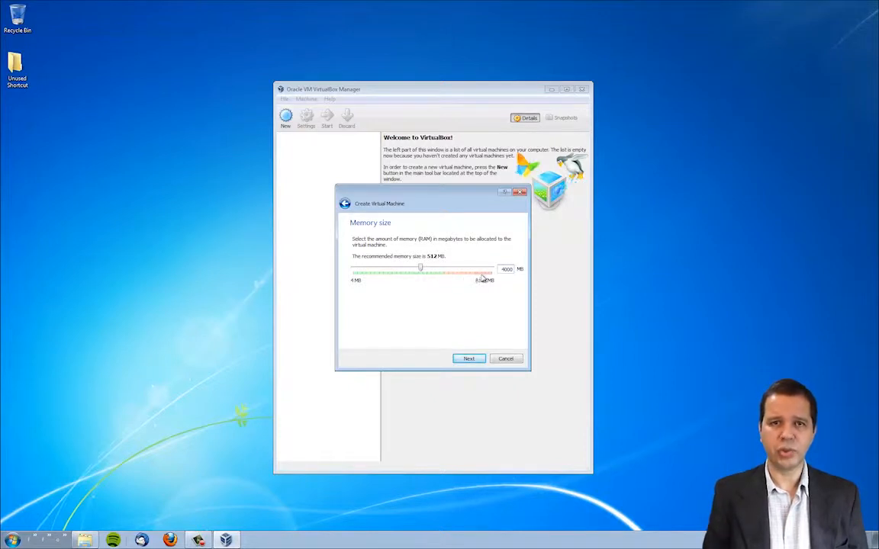
pyautogui.moveTo(419, 274); pyautogui.dragTo(464, 273)
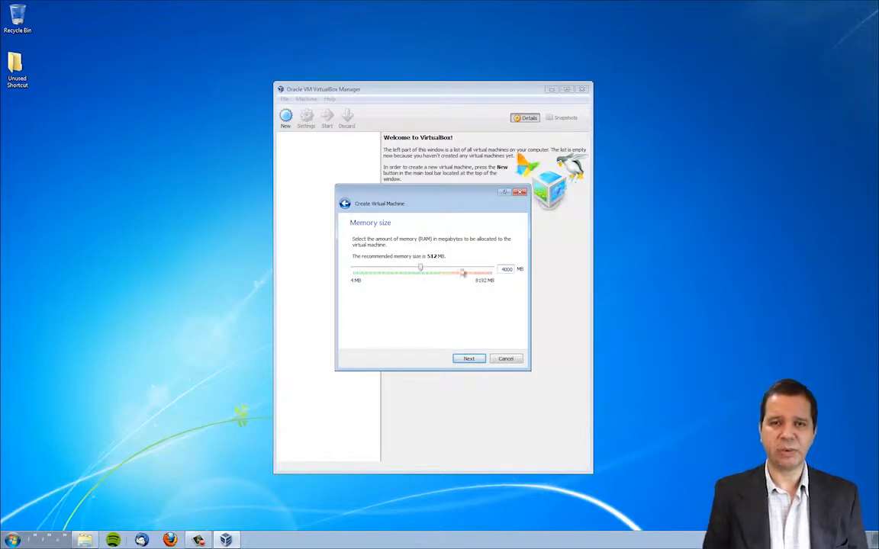
pyautogui.click(469, 359)
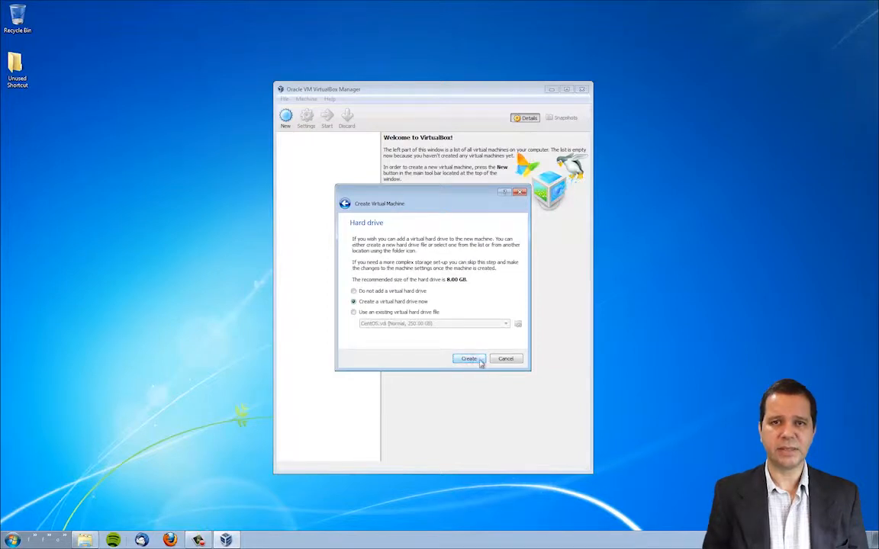
pyautogui.click(468, 359)
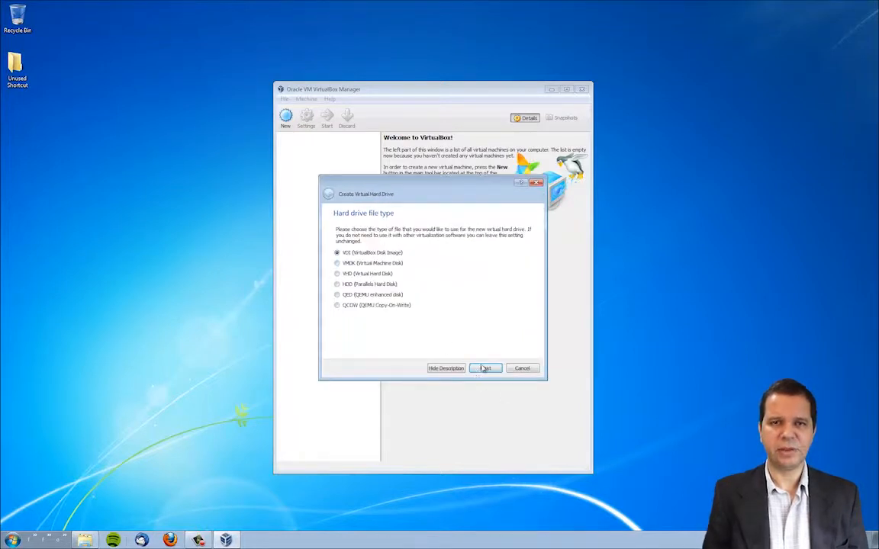
# - Create the disk as VDI, dynamically allocated, default size, finishing the CentOS 6 machine
pyautogui.click(485, 368)
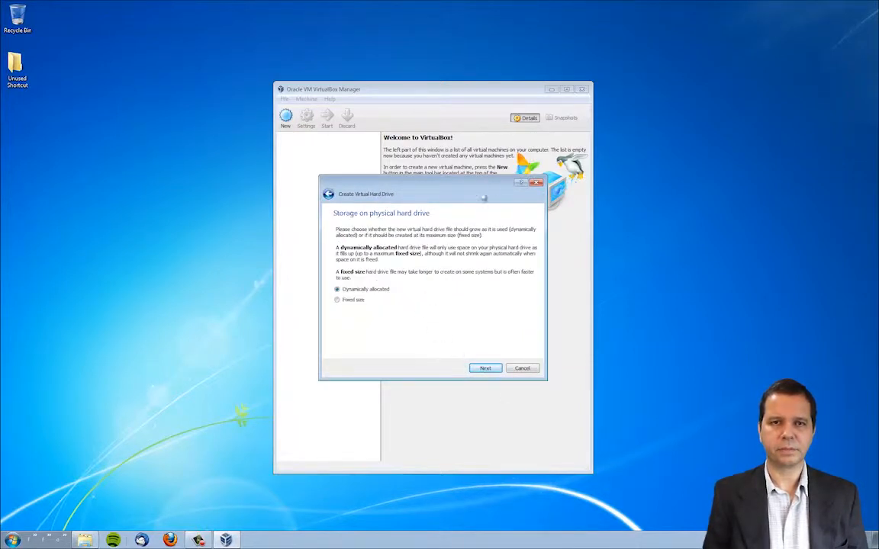
pyautogui.moveTo(431, 194); pyautogui.dragTo(426, 208)
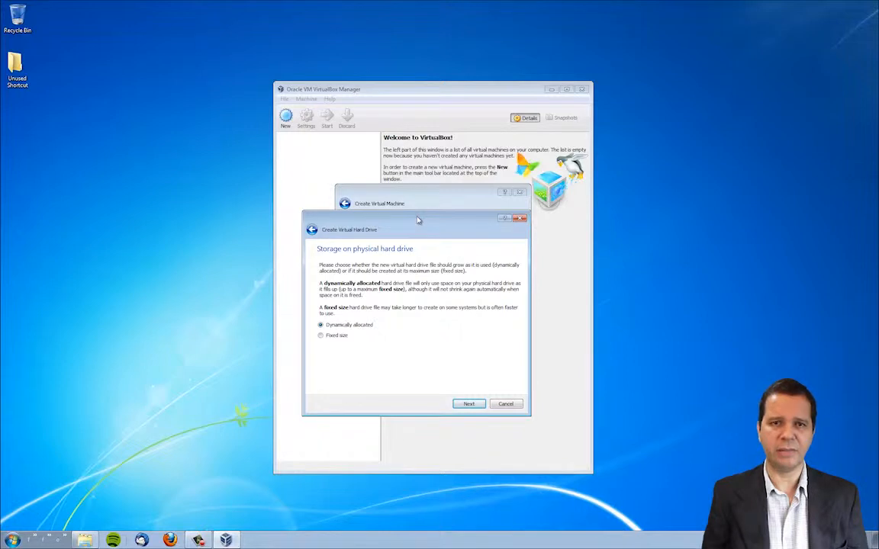
pyautogui.click(468, 402)
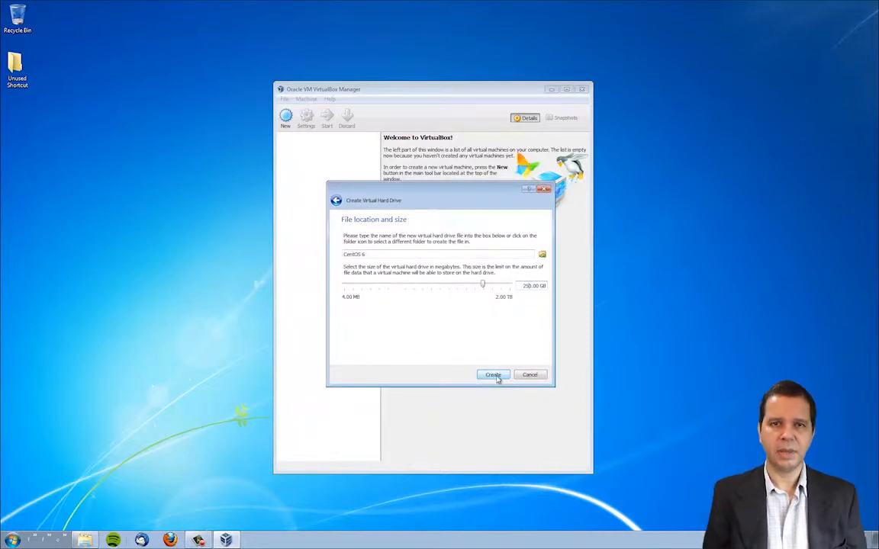
pyautogui.click(493, 375)
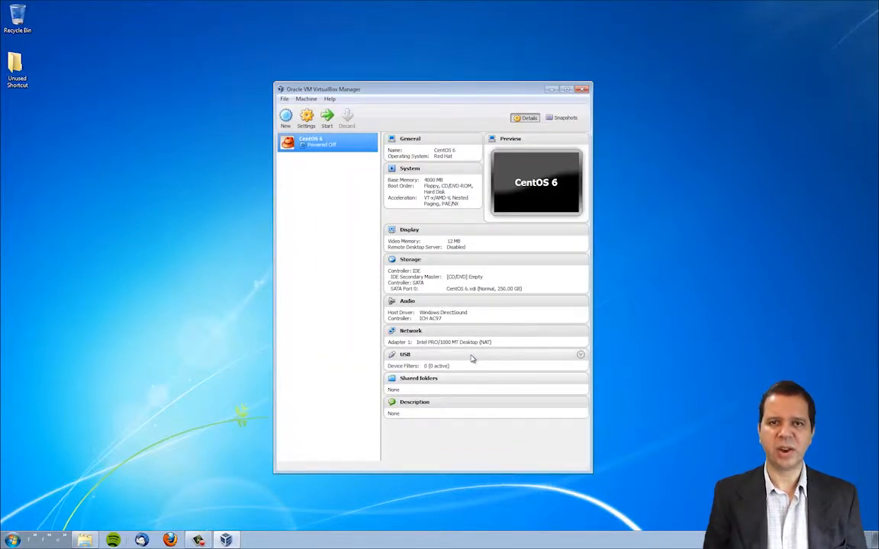
# - In the CentOS 6 settings, attach network Adapter 1 to Bridged Adapter
pyautogui.rightClick(321, 144)
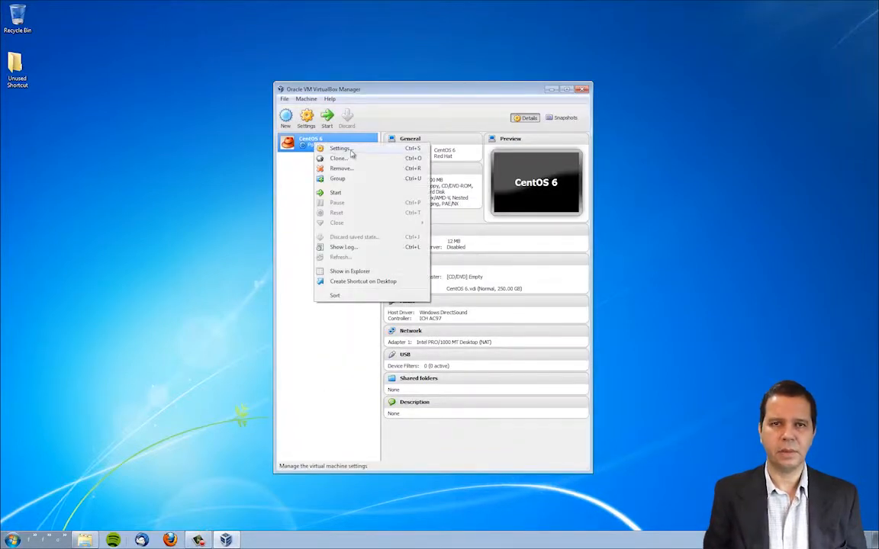
pyautogui.click(339, 148)
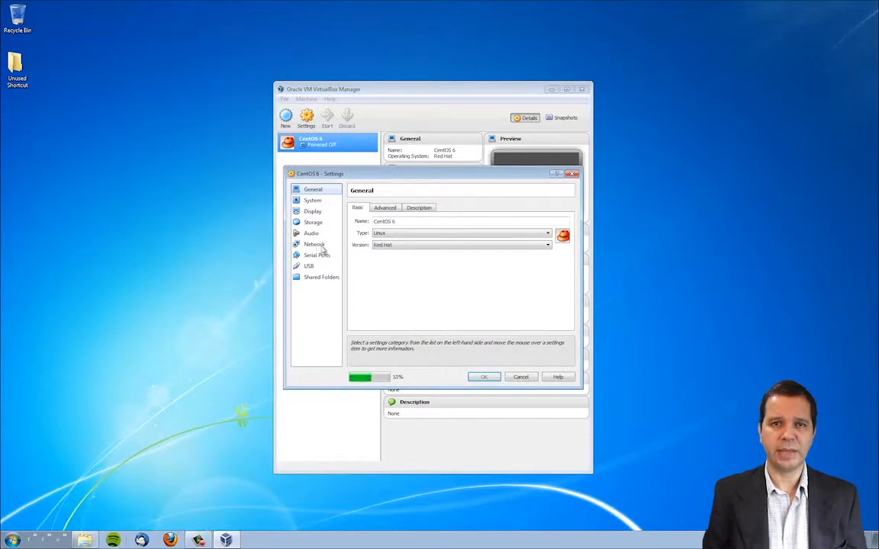
pyautogui.click(315, 244)
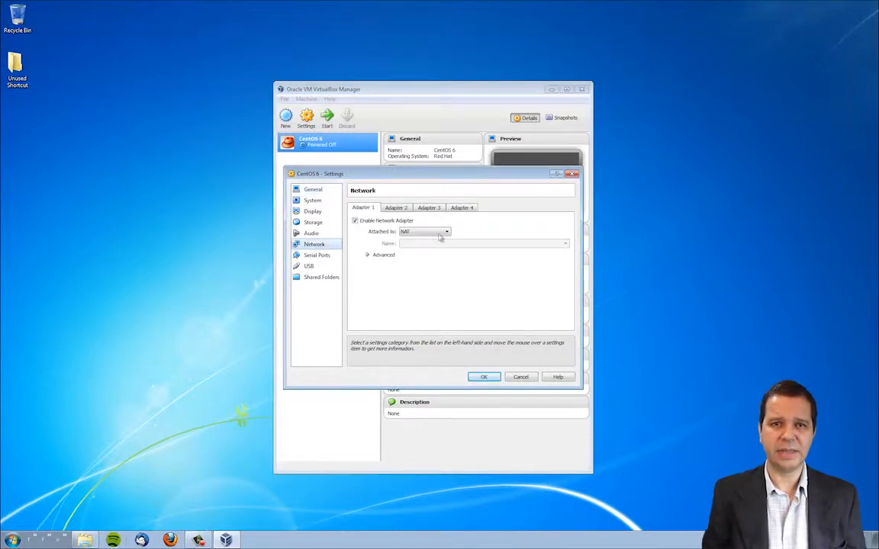
pyautogui.click(446, 231)
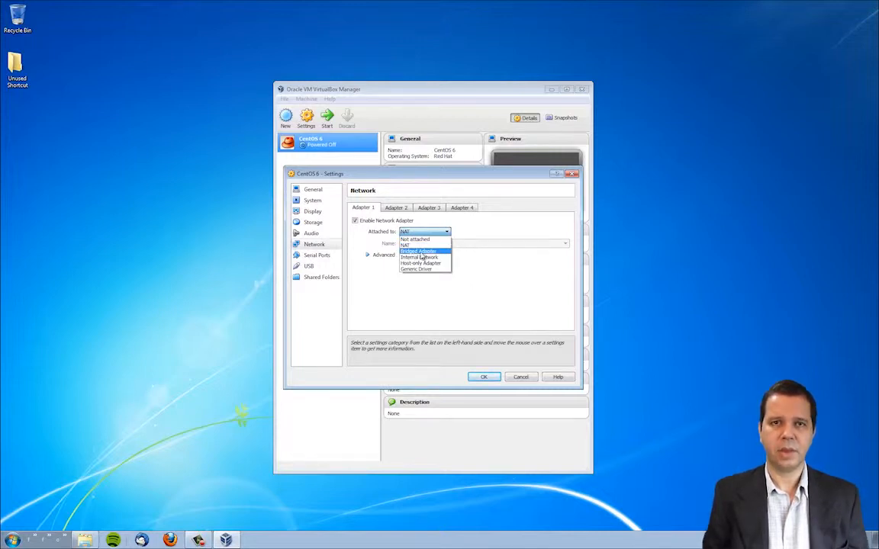
pyautogui.click(418, 251)
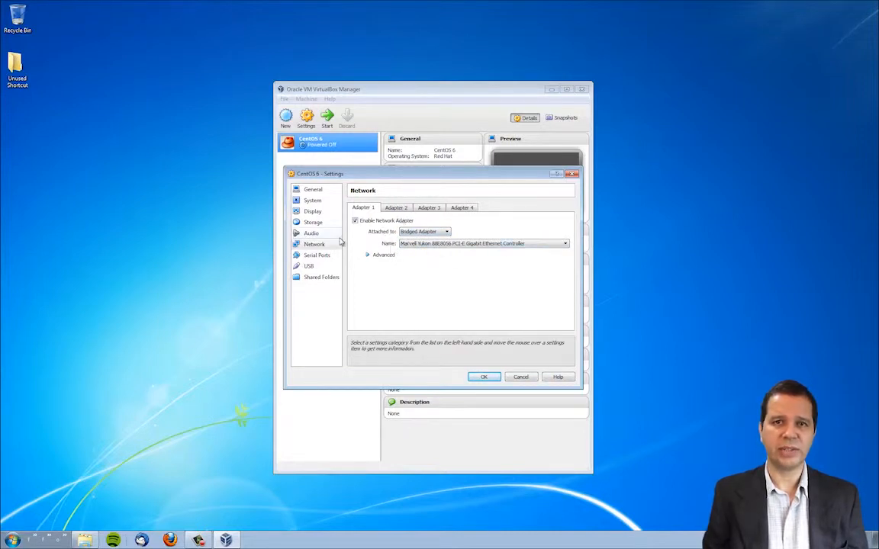
pyautogui.moveTo(461, 332)
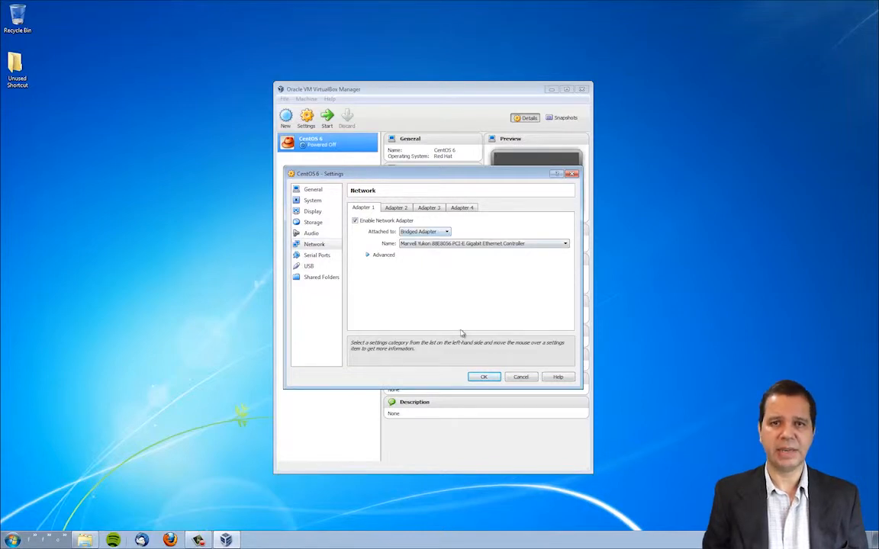
pyautogui.moveTo(436, 305)
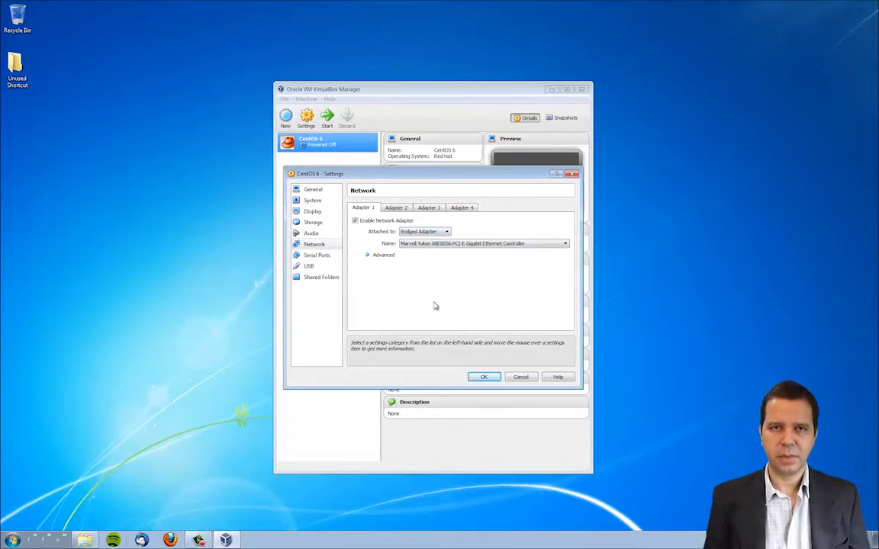
pyautogui.moveTo(439, 305)
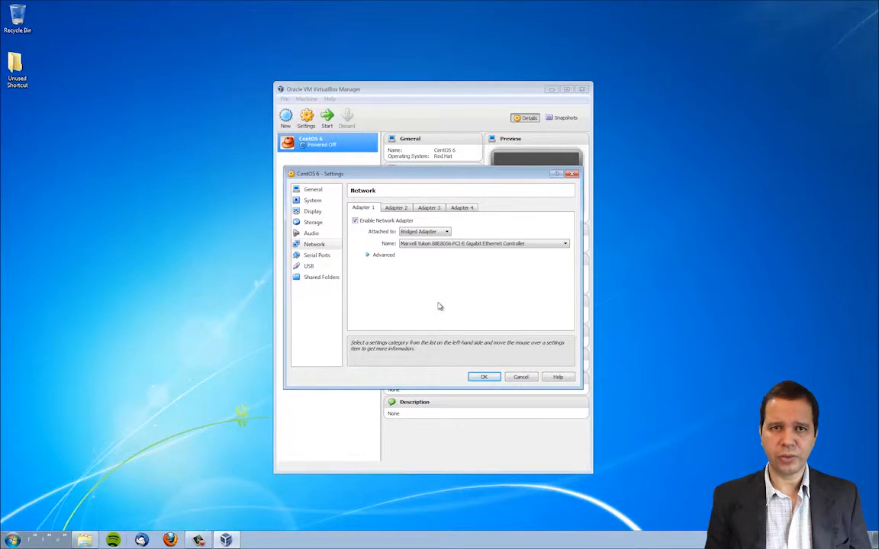
pyautogui.click(320, 278)
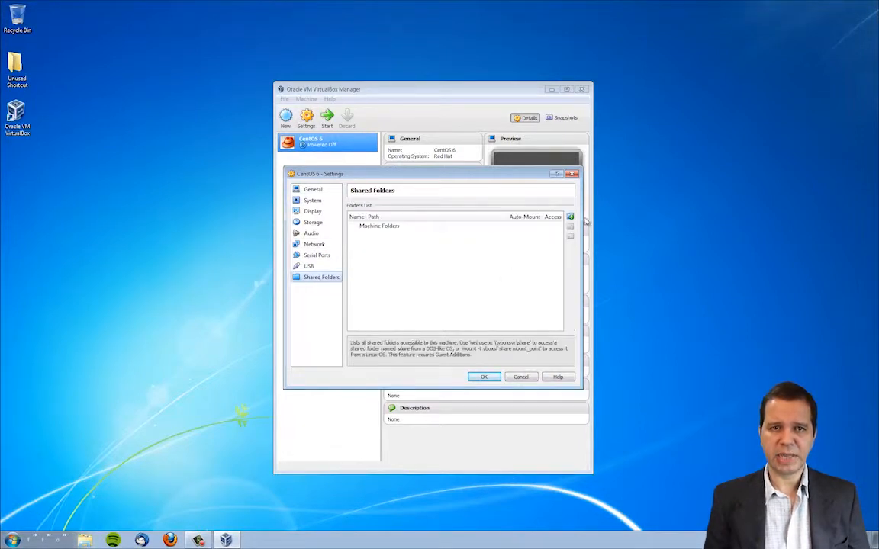
# - Add a shared folder, browsing the host and creating a new folder named 's' to share
pyautogui.click(571, 217)
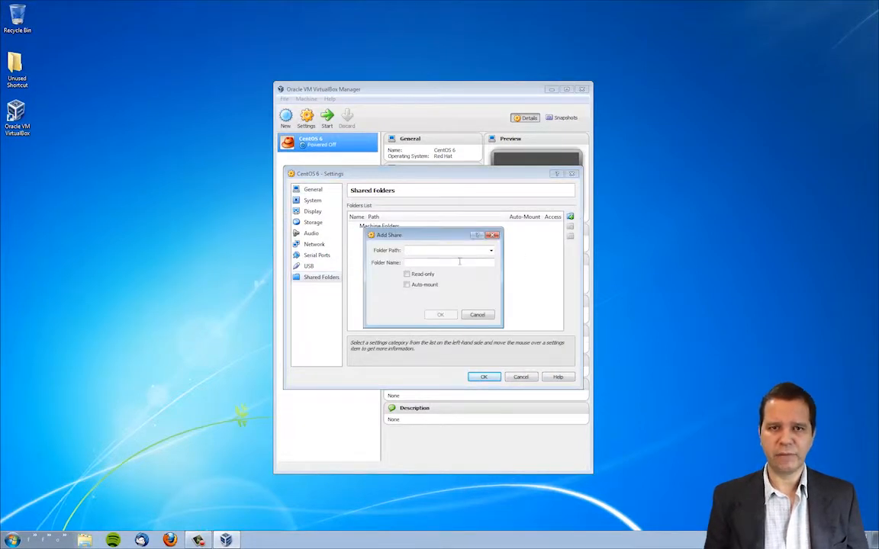
pyautogui.click(491, 250)
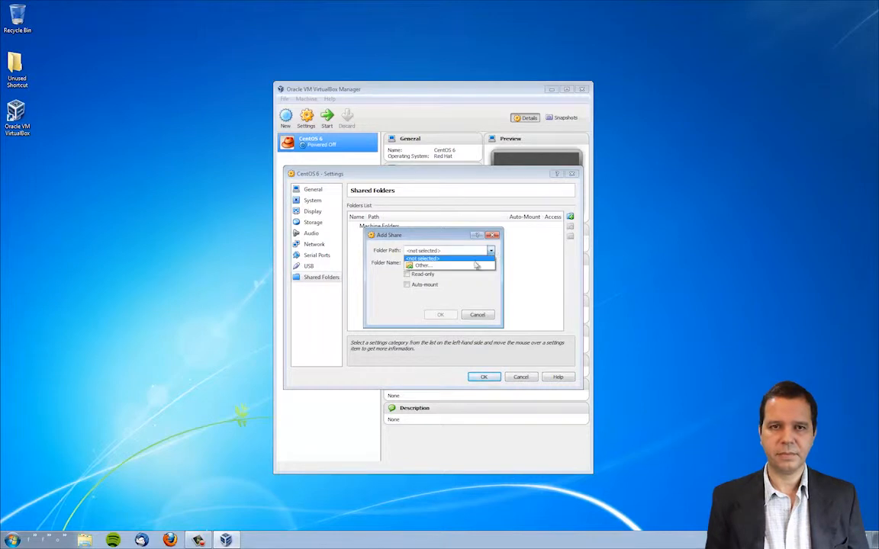
pyautogui.click(421, 266)
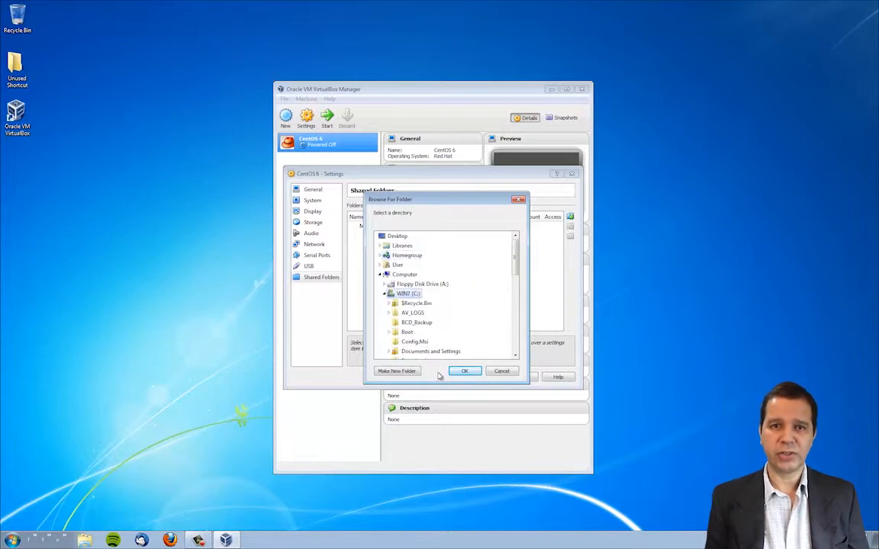
pyautogui.click(397, 371)
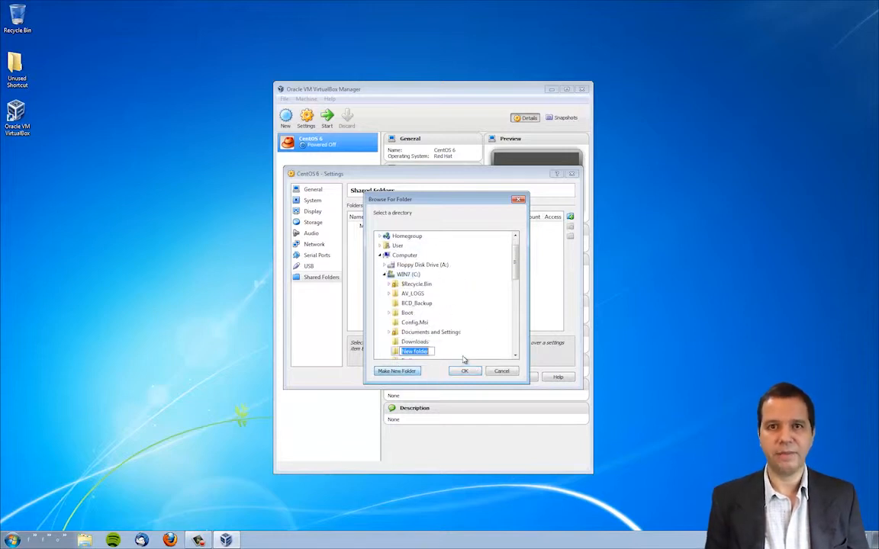
pyautogui.write('s')
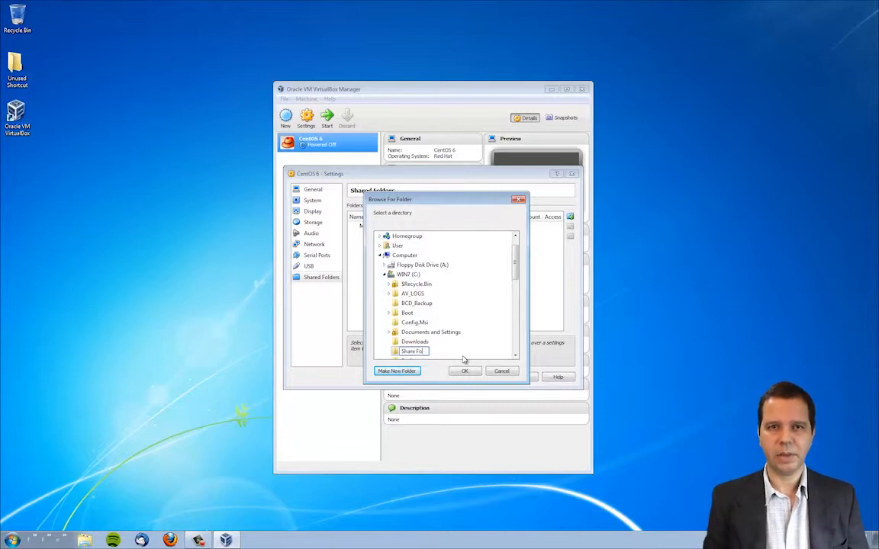
pyautogui.scroll(-3)
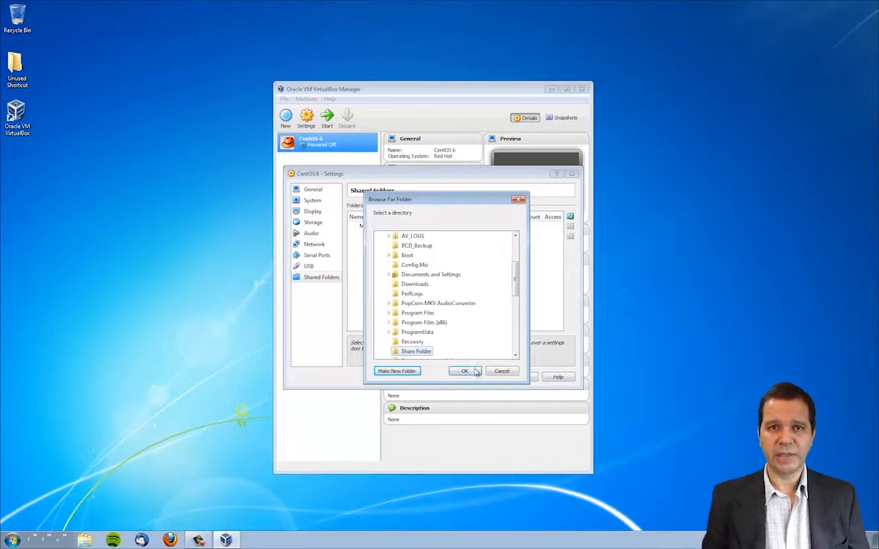
pyautogui.click(464, 371)
pyautogui.write('share_folder')
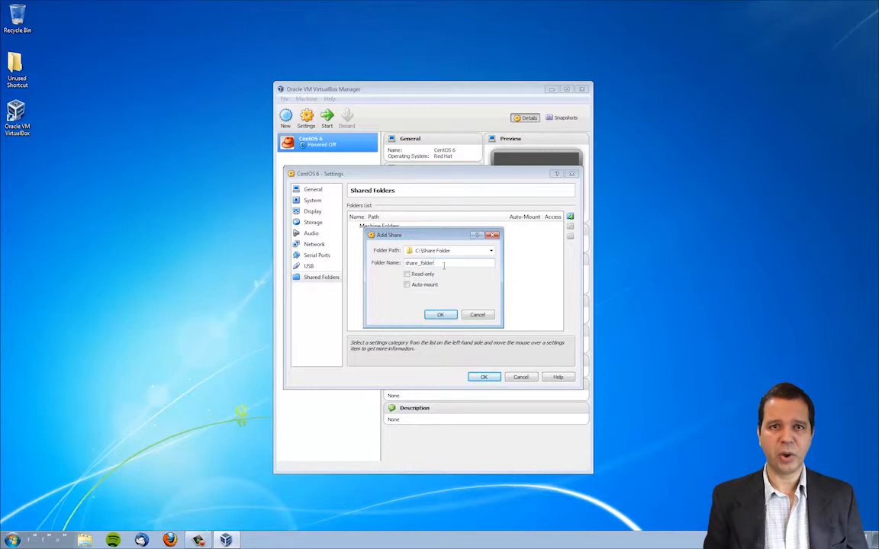
# - Confirm the shared folder and save the machine settings back to the manager summary
pyautogui.click(440, 314)
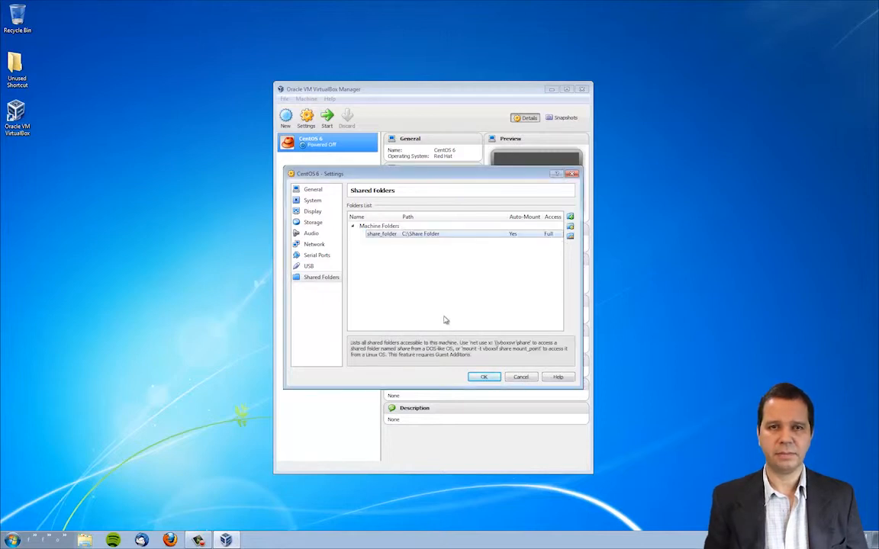
pyautogui.click(483, 375)
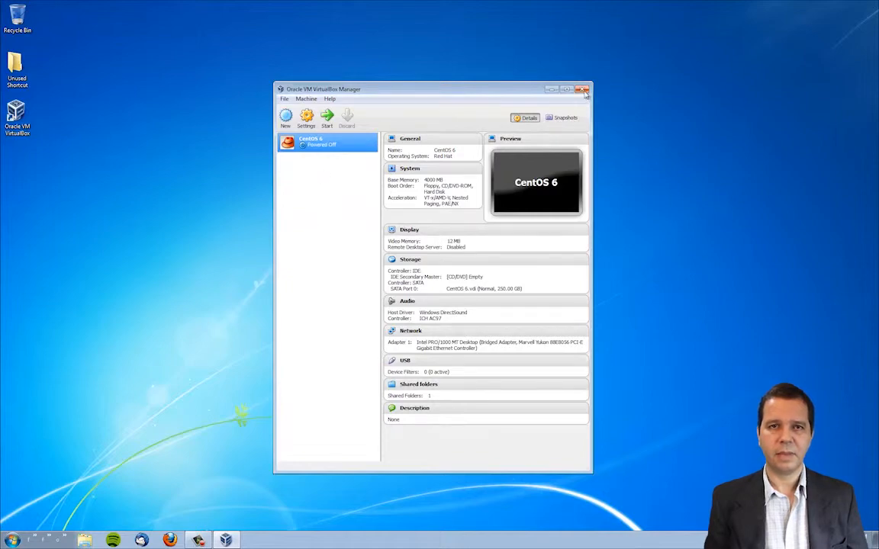
pyautogui.moveTo(583, 90)
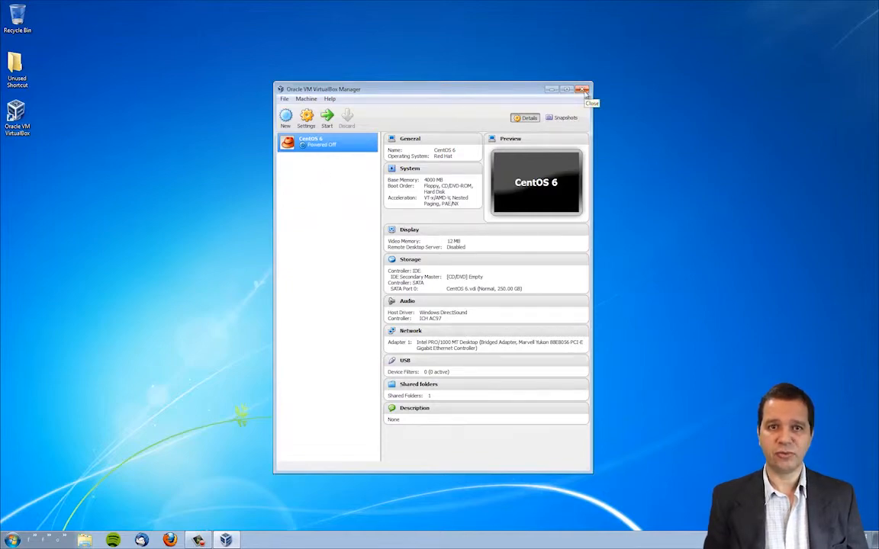